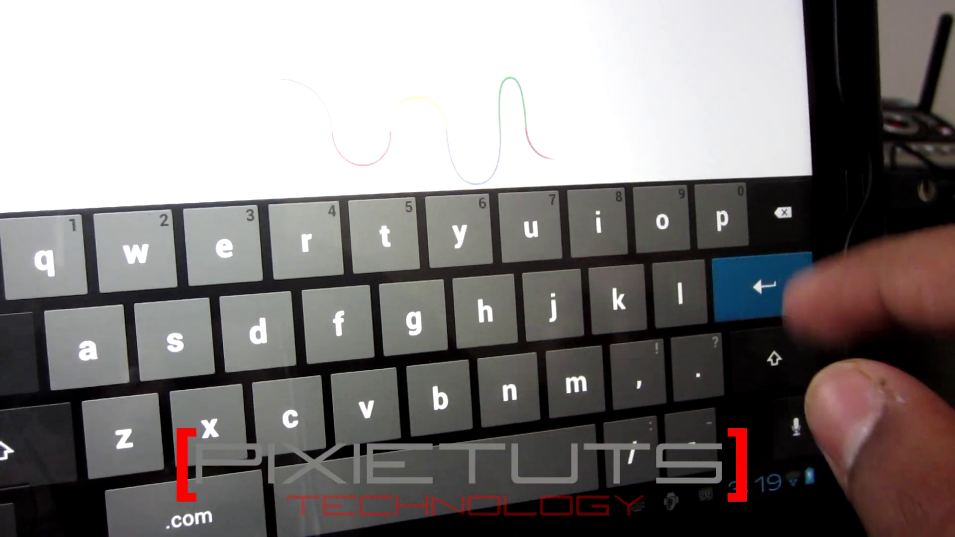
Submit the typed address to start the file download from the Google page.
click(759, 290)
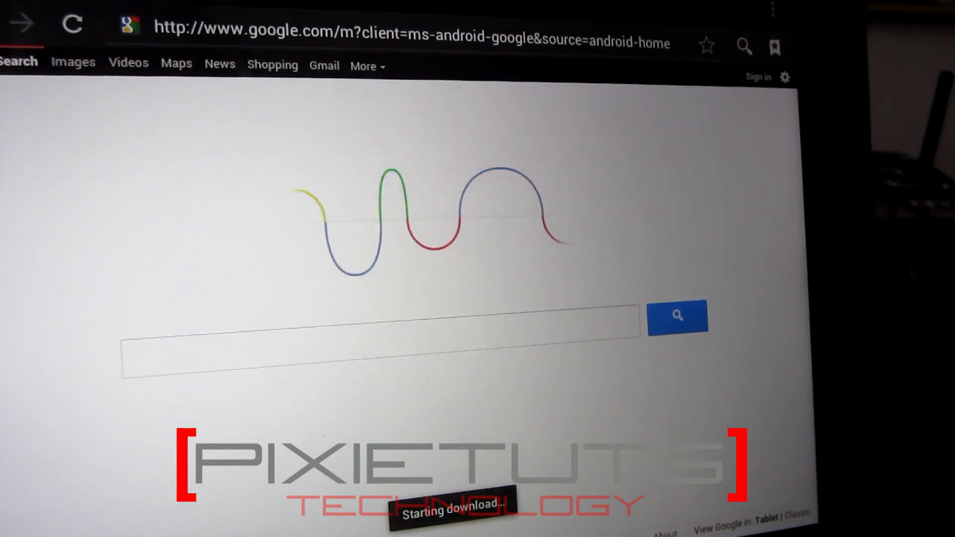